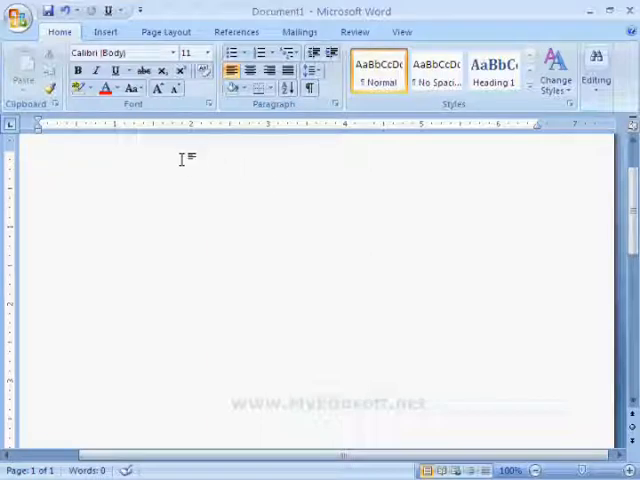
pyautogui.moveTo(110, 32)
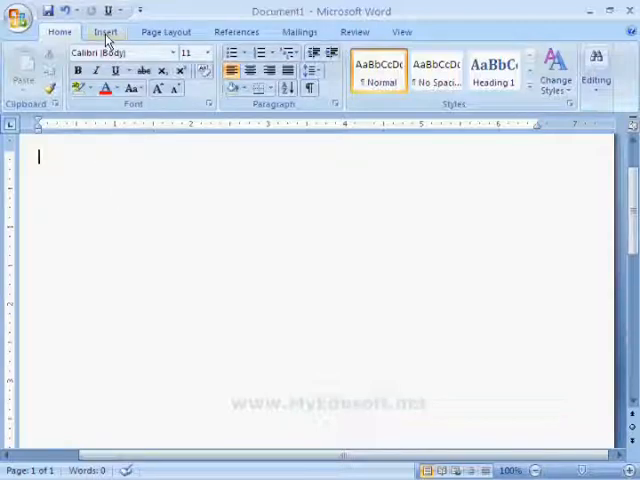
# Insert the Water lilies sample picture into the blank document from the Insert tab
pyautogui.click(104, 32)
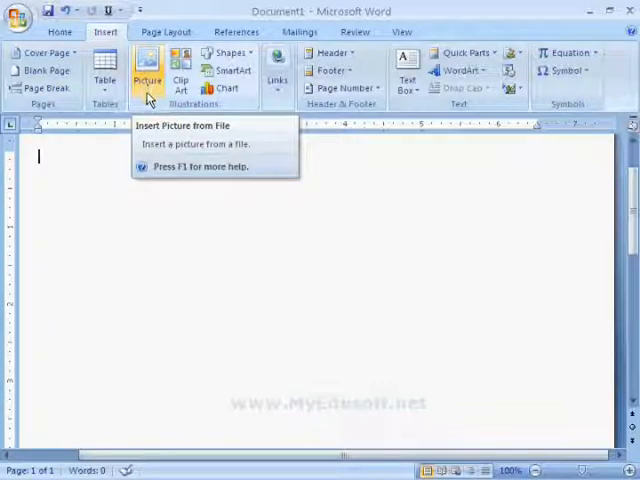
pyautogui.click(148, 72)
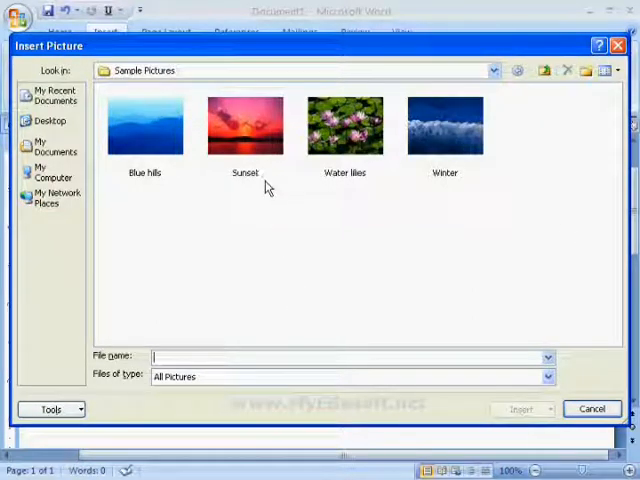
pyautogui.moveTo(344, 126)
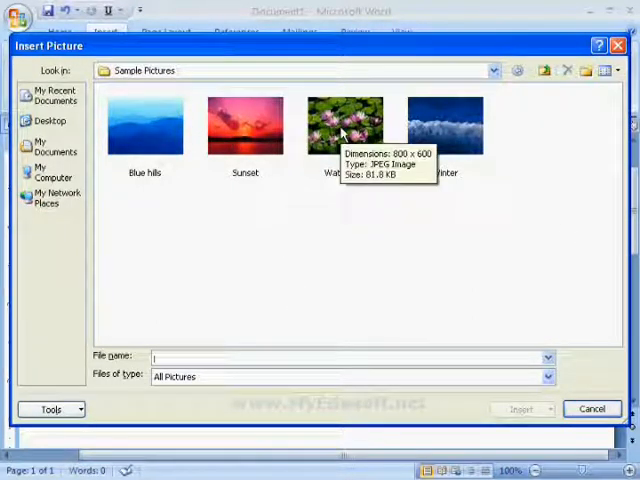
pyautogui.click(344, 124)
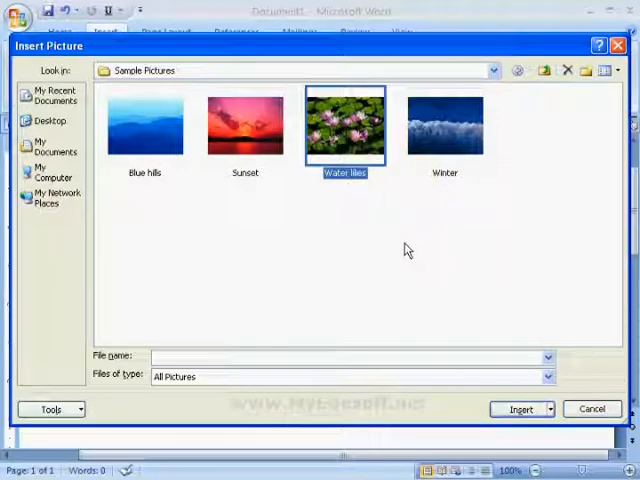
pyautogui.click(518, 408)
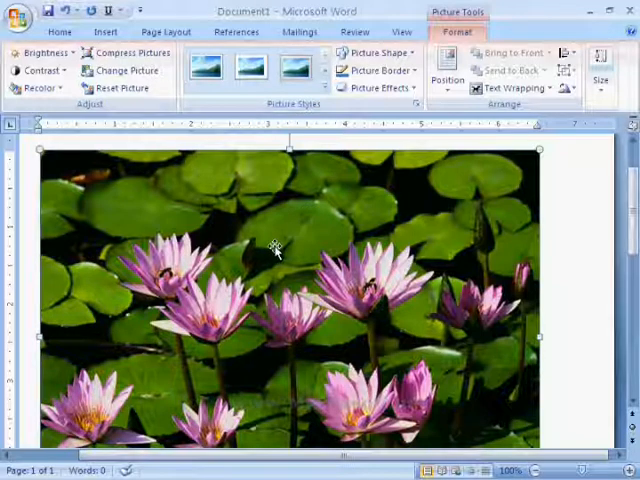
pyautogui.moveTo(460, 32)
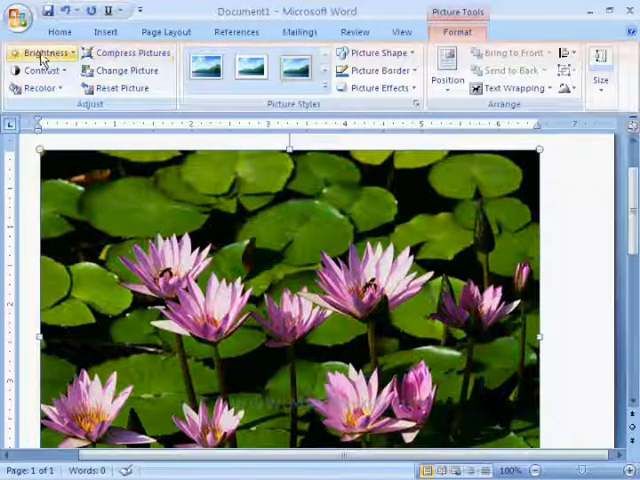
pyautogui.moveTo(42, 52)
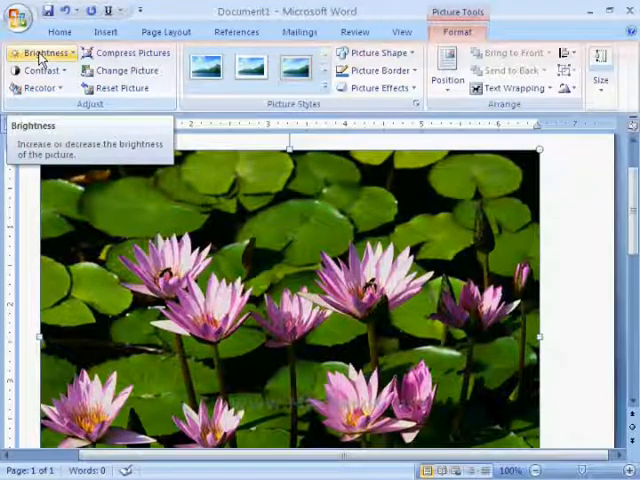
pyautogui.click(40, 52)
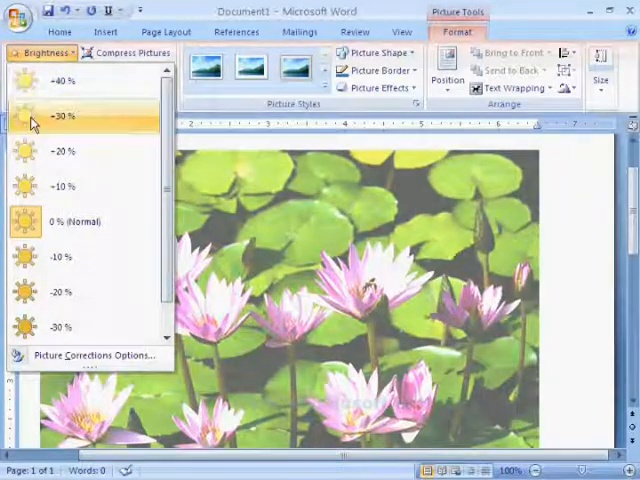
pyautogui.click(62, 150)
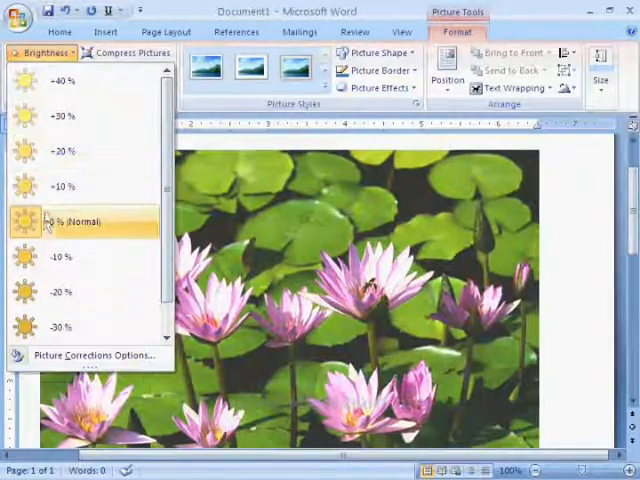
pyautogui.click(68, 222)
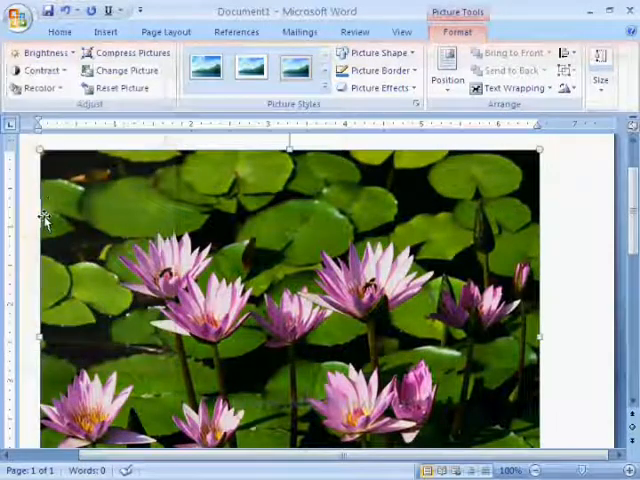
pyautogui.moveTo(40, 72)
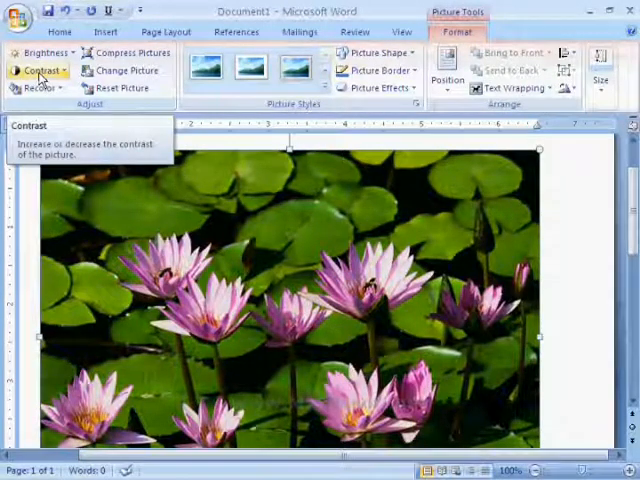
pyautogui.click(36, 70)
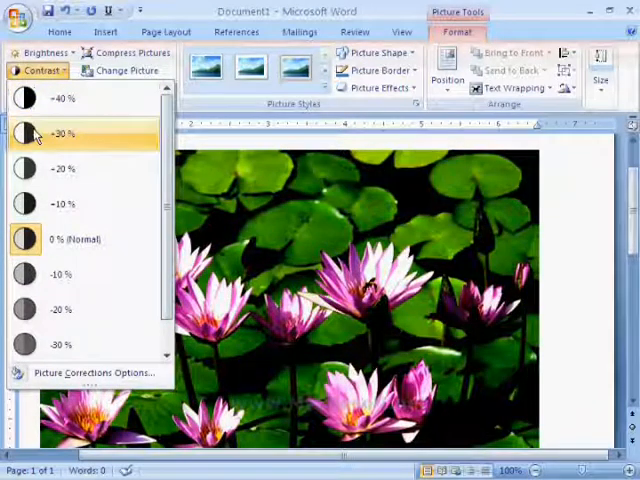
pyautogui.moveTo(44, 280)
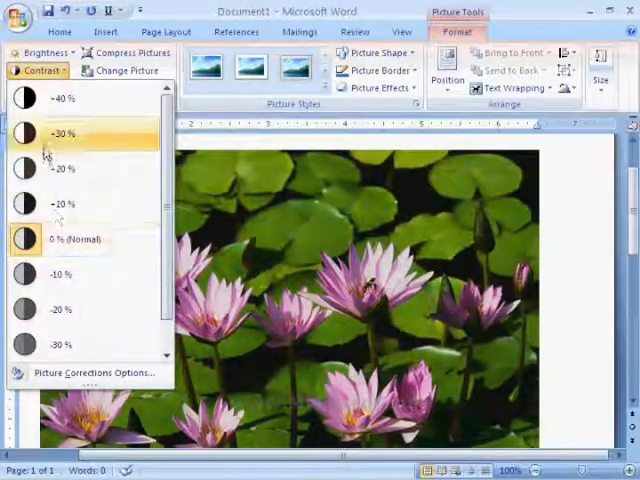
pyautogui.moveTo(50, 240)
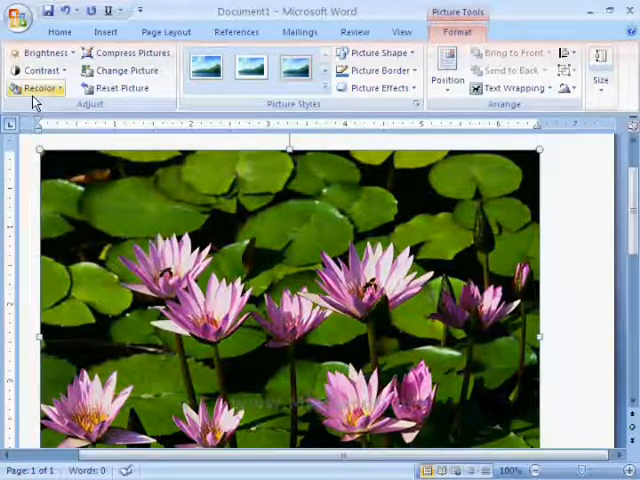
pyautogui.click(38, 88)
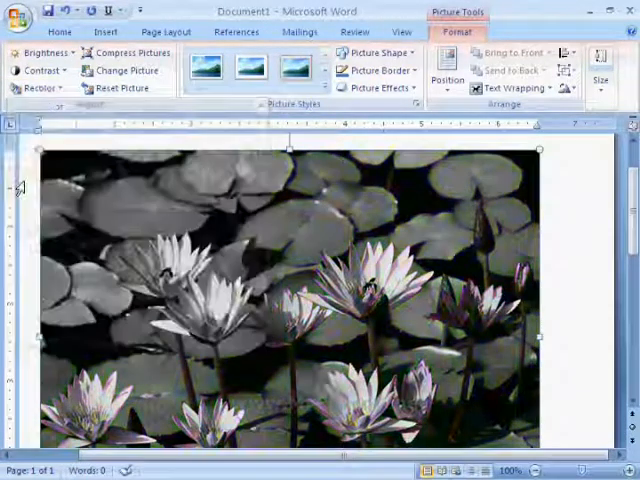
pyautogui.click(40, 88)
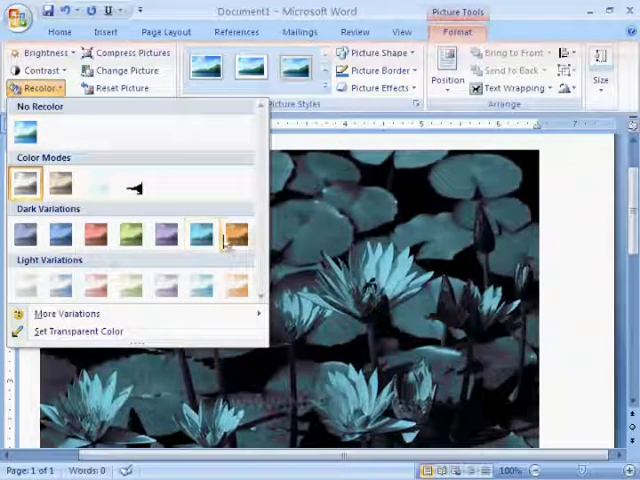
pyautogui.click(132, 286)
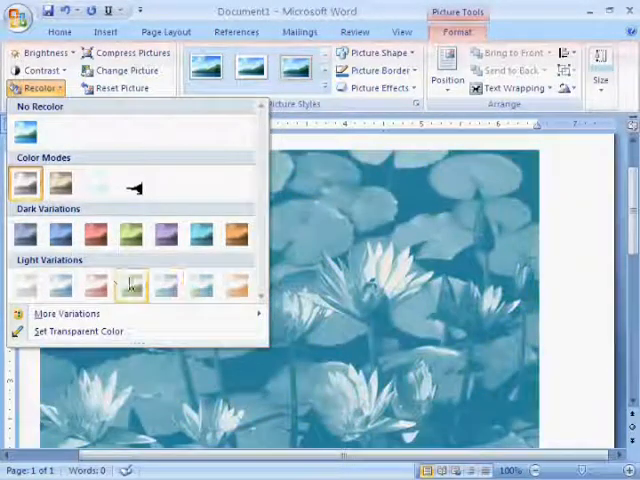
pyautogui.click(24, 286)
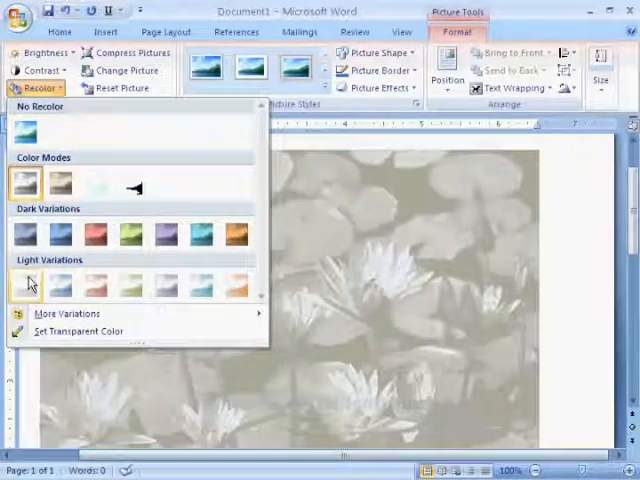
pyautogui.click(26, 132)
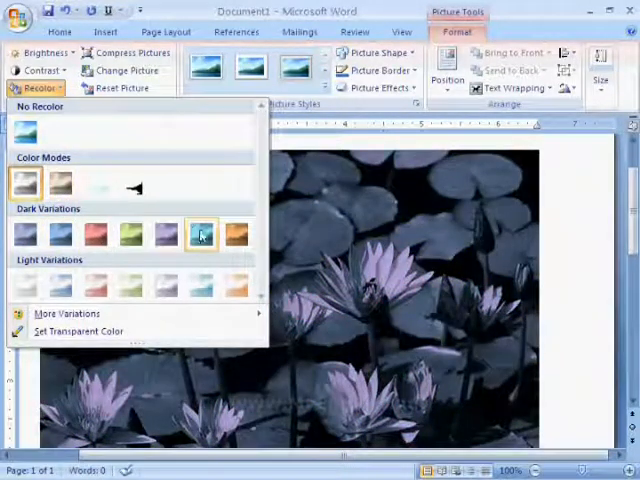
pyautogui.click(200, 284)
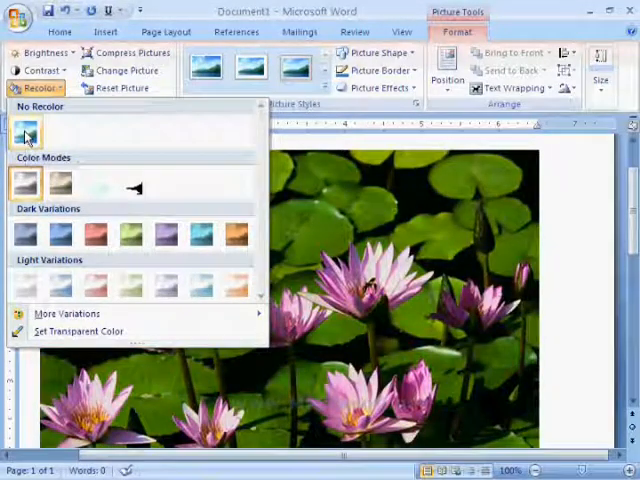
pyautogui.click(24, 132)
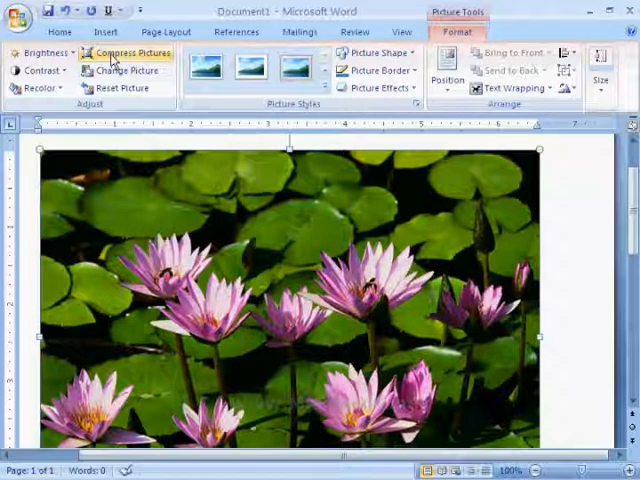
pyautogui.click(128, 52)
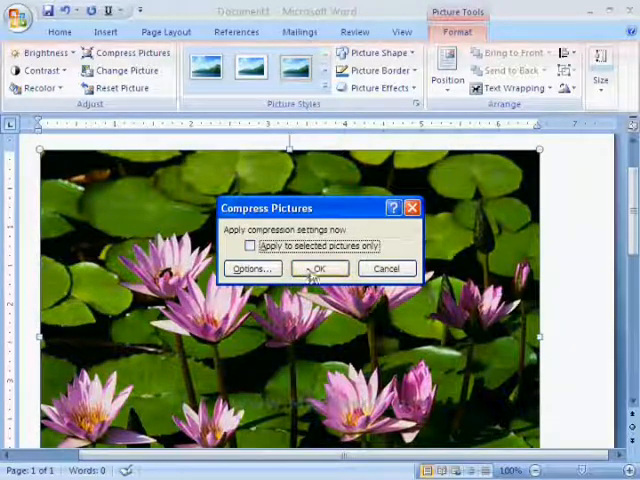
pyautogui.click(320, 268)
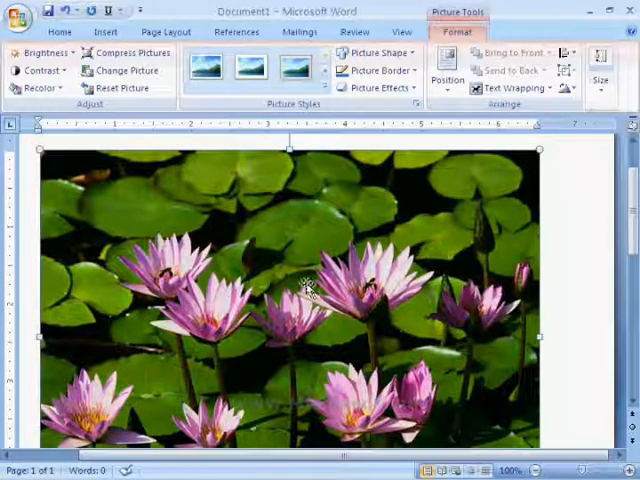
pyautogui.moveTo(124, 70)
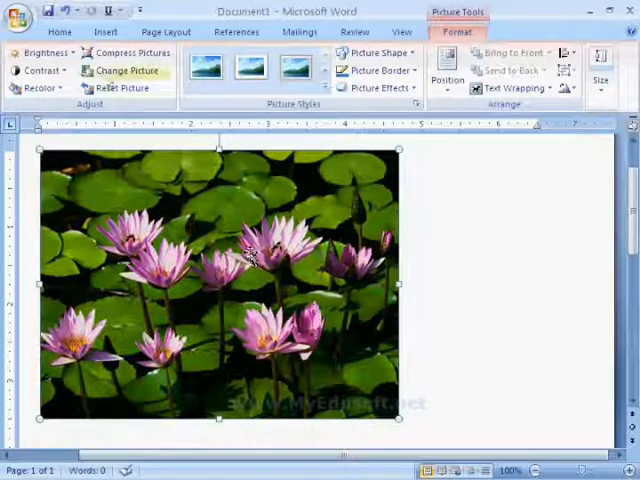
# Swap the Water lilies photo for the Sunset sample picture via Change Picture
pyautogui.click(124, 70)
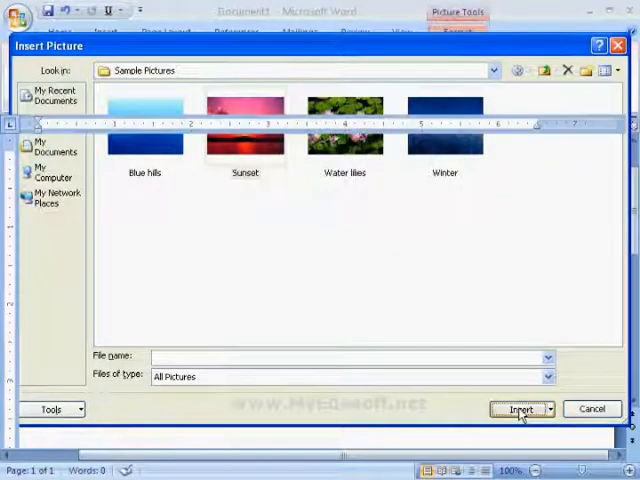
pyautogui.click(518, 408)
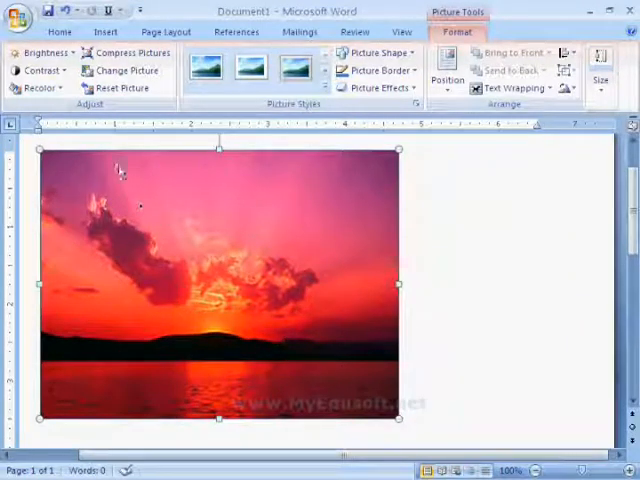
pyautogui.moveTo(120, 88)
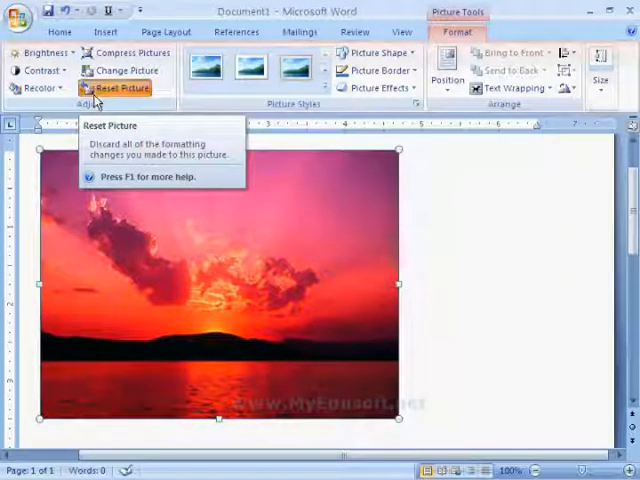
# Reset the Sunset picture's formatting so it returns to its original size
pyautogui.click(116, 88)
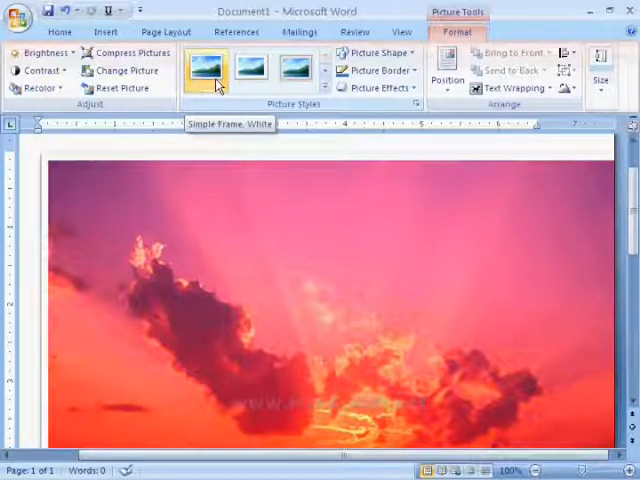
pyautogui.click(204, 68)
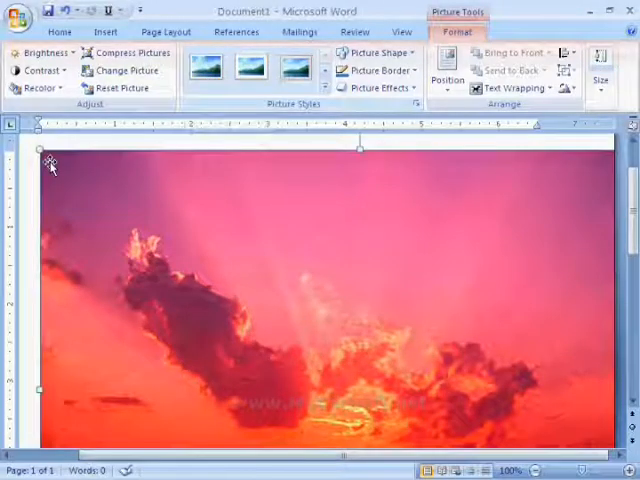
pyautogui.click(208, 68)
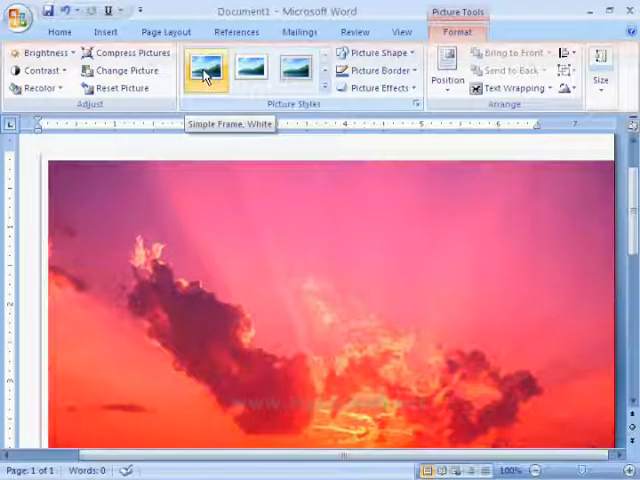
pyautogui.click(252, 68)
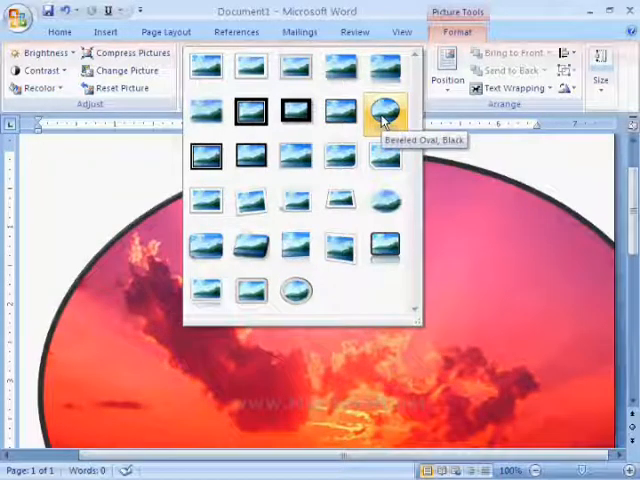
pyautogui.click(340, 110)
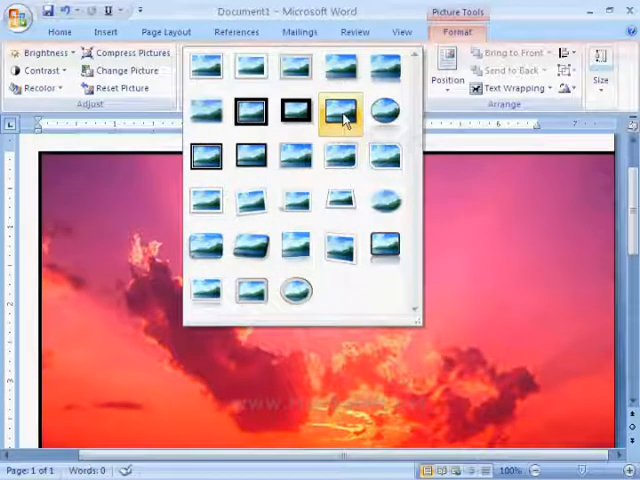
pyautogui.moveTo(296, 112)
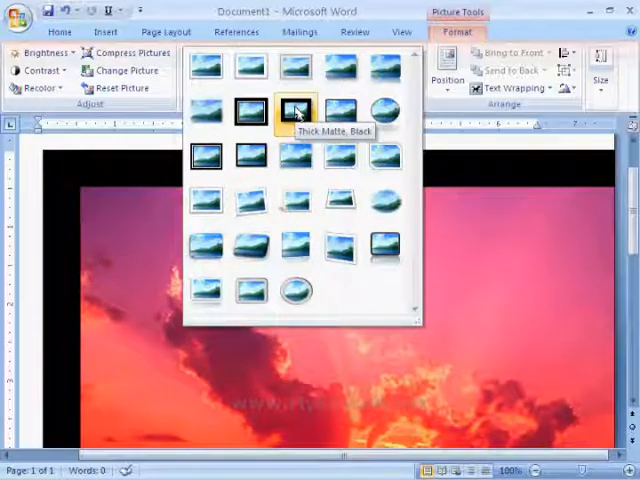
pyautogui.click(292, 108)
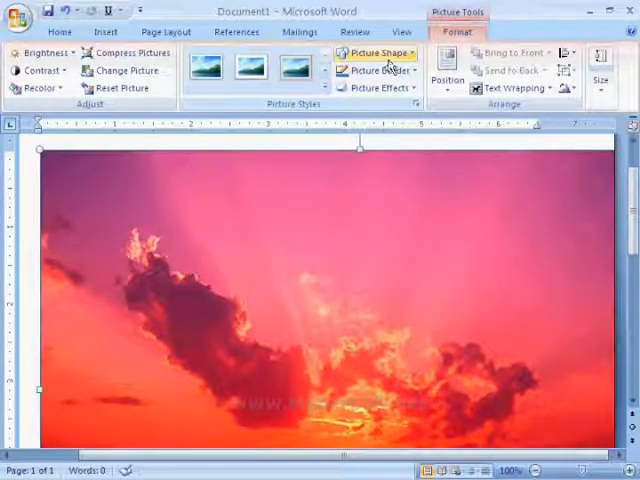
# Show the Picture Shape gallery to reshape the Sunset picture as a pentagon
pyautogui.click(378, 52)
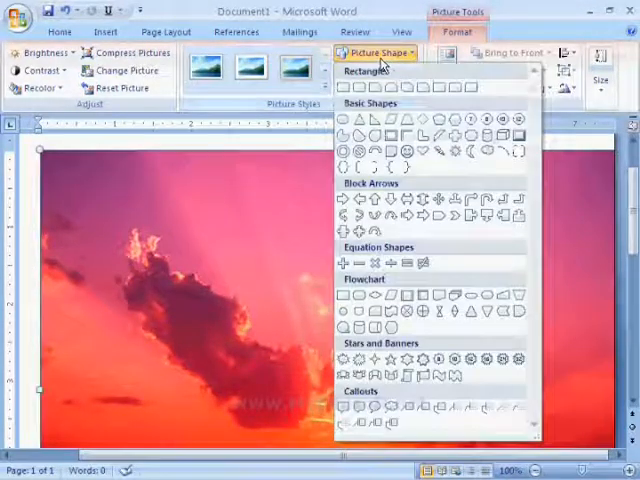
pyautogui.moveTo(408, 120)
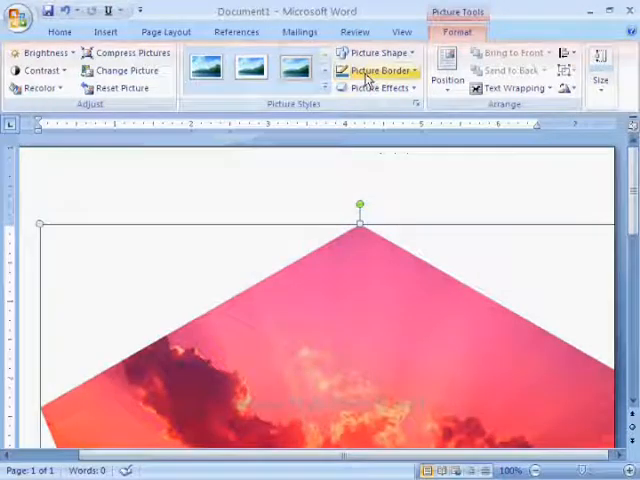
pyautogui.click(376, 70)
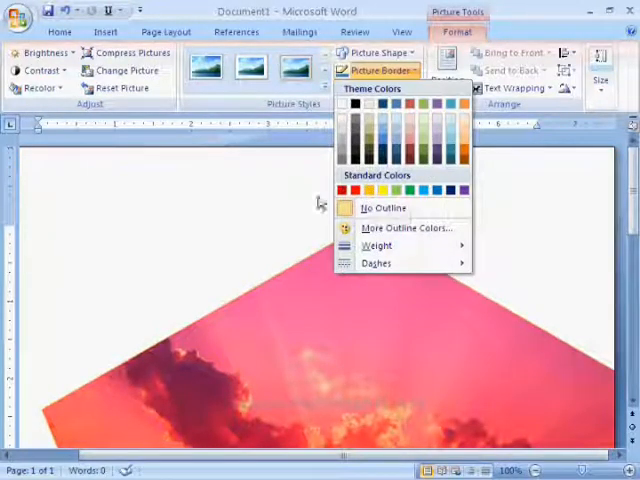
pyautogui.click(384, 208)
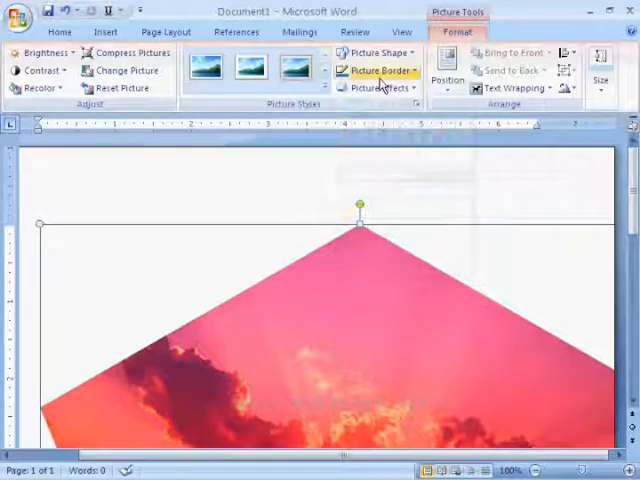
pyautogui.moveTo(378, 88)
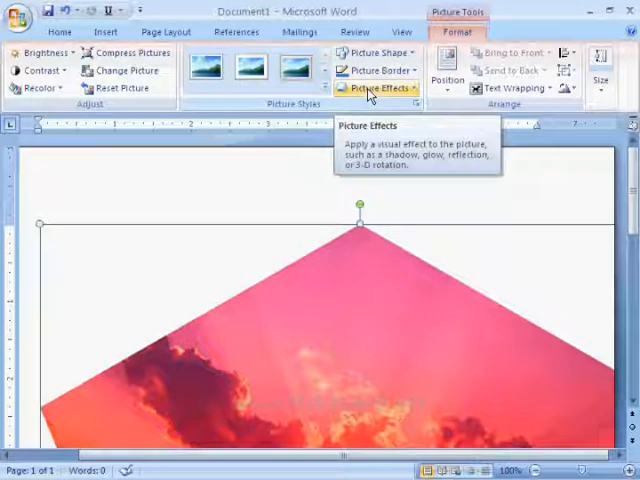
# Apply a pale blue Glow picture effect around the pentagon Sunset picture's edges
pyautogui.click(384, 88)
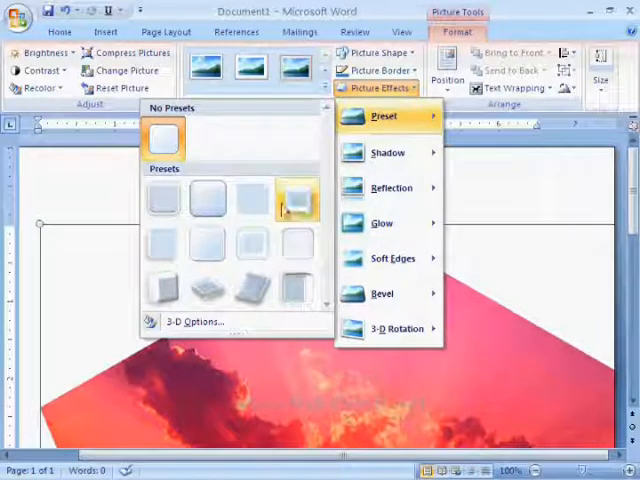
pyautogui.moveTo(388, 152)
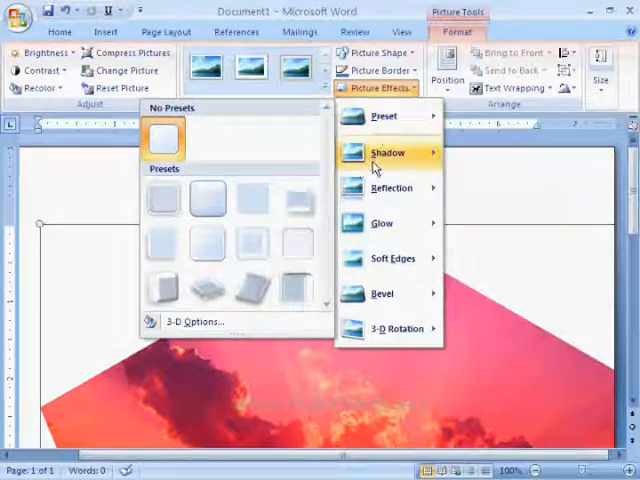
pyautogui.click(388, 152)
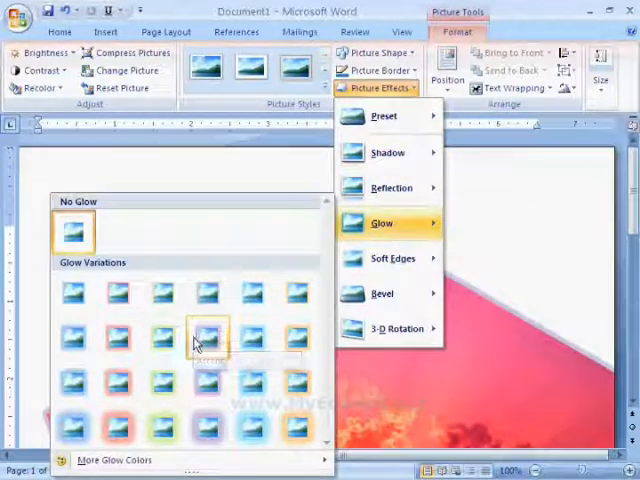
pyautogui.click(208, 336)
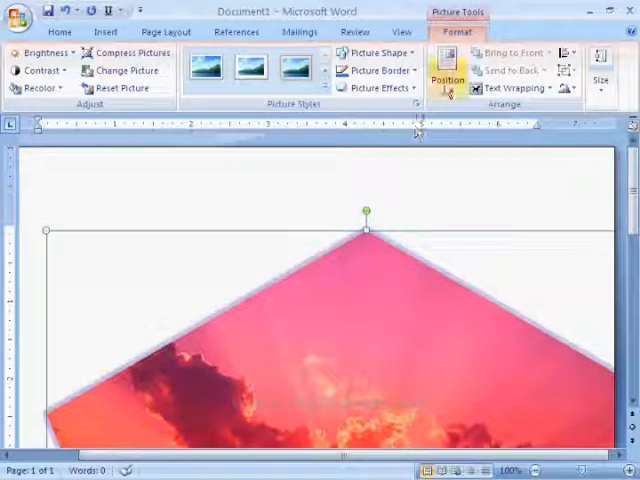
pyautogui.moveTo(448, 78)
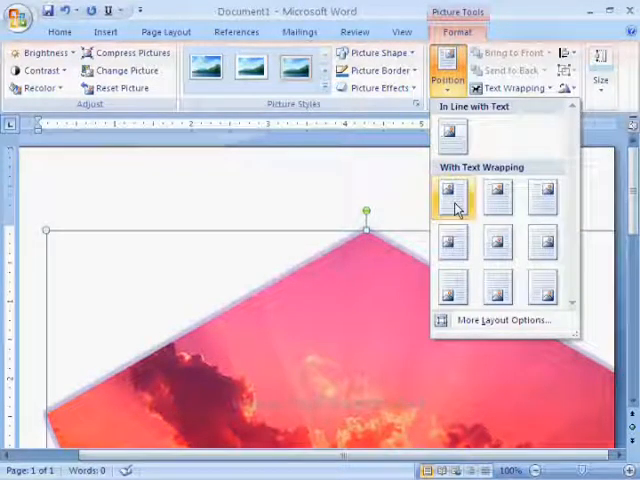
pyautogui.moveTo(448, 192)
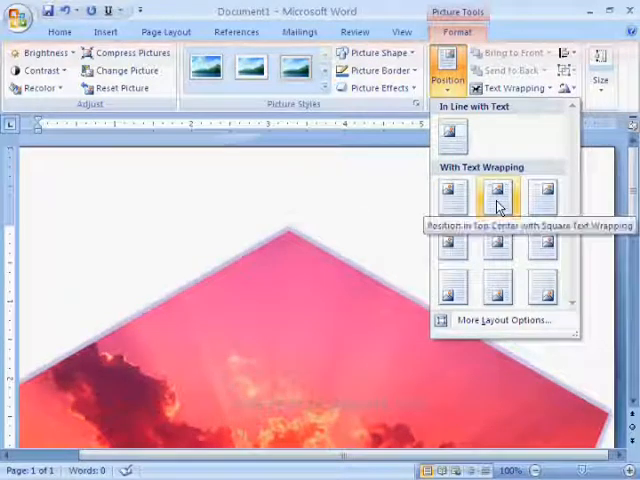
# Choose the Position in Top Center with Square Text Wrapping preset for the pentagon
pyautogui.click(496, 196)
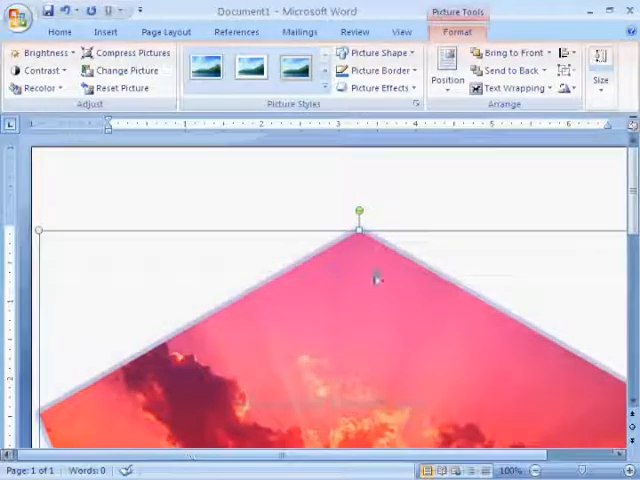
pyautogui.moveTo(510, 72)
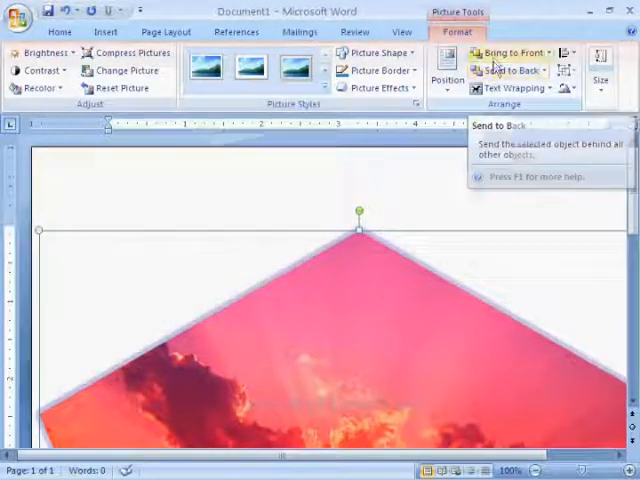
pyautogui.moveTo(516, 52)
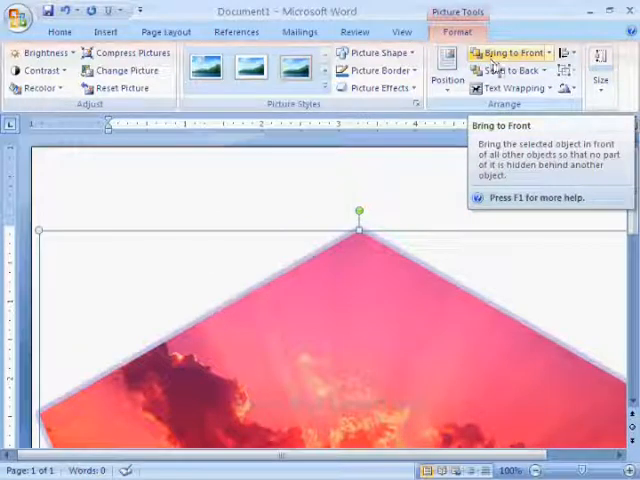
pyautogui.moveTo(512, 70)
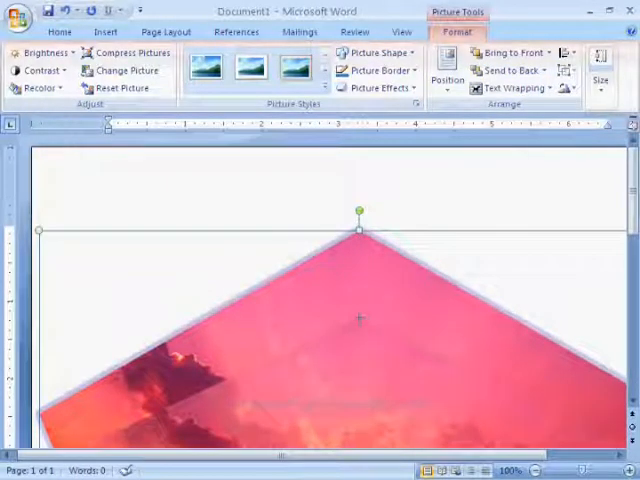
pyautogui.moveTo(508, 70)
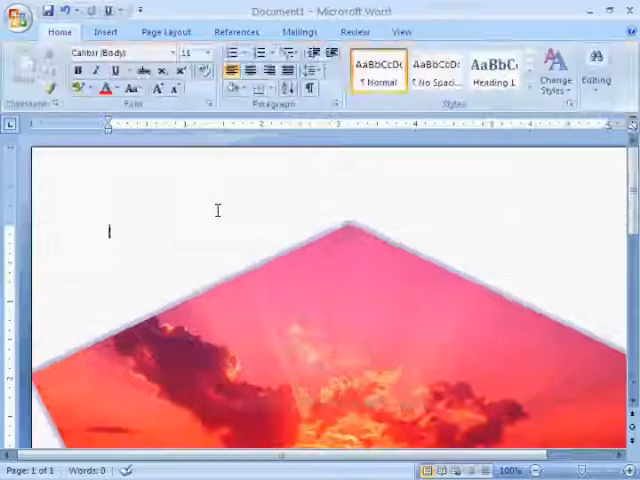
# Insert a second Water lilies sample picture below the Sunset pentagon
pyautogui.click(104, 32)
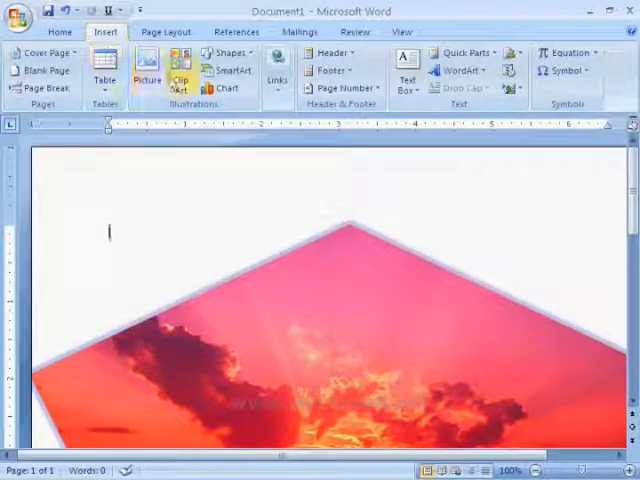
pyautogui.click(146, 72)
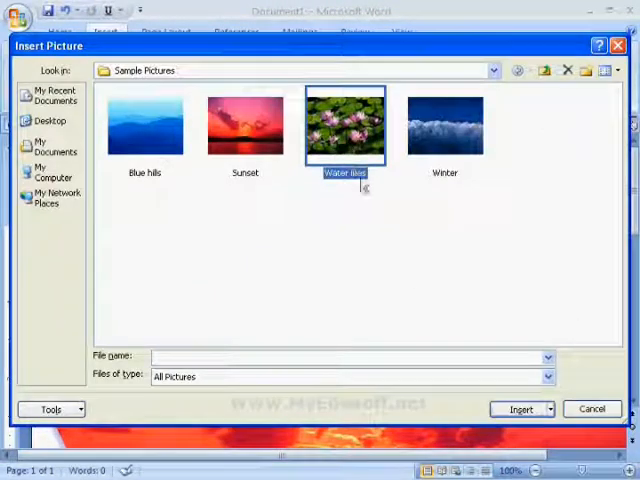
pyautogui.click(516, 408)
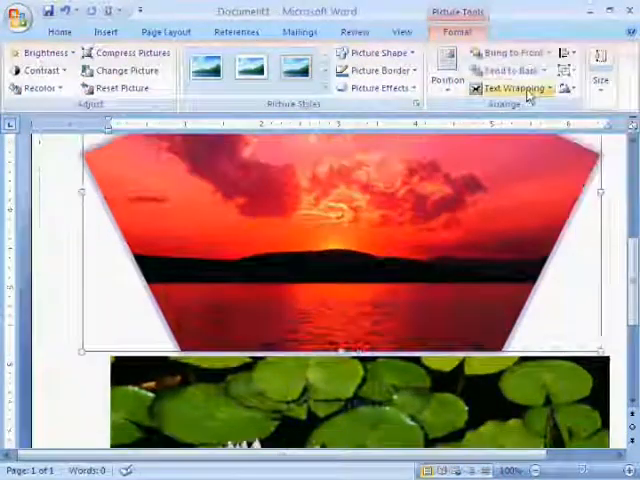
# Set the Water lilies picture's text wrapping to In Front of Text, overlapping the pentagon
pyautogui.click(512, 88)
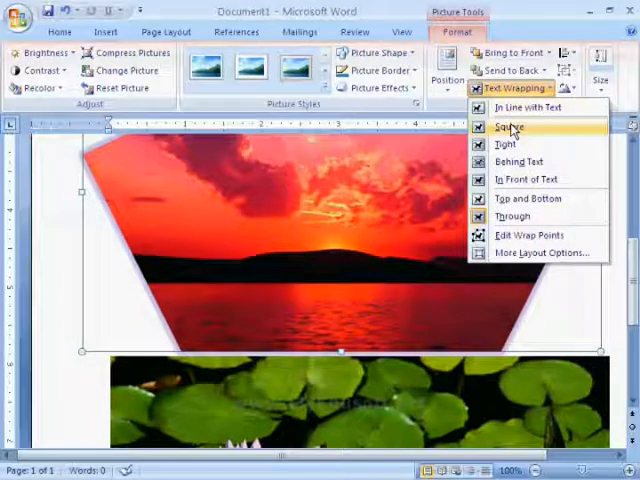
pyautogui.moveTo(518, 180)
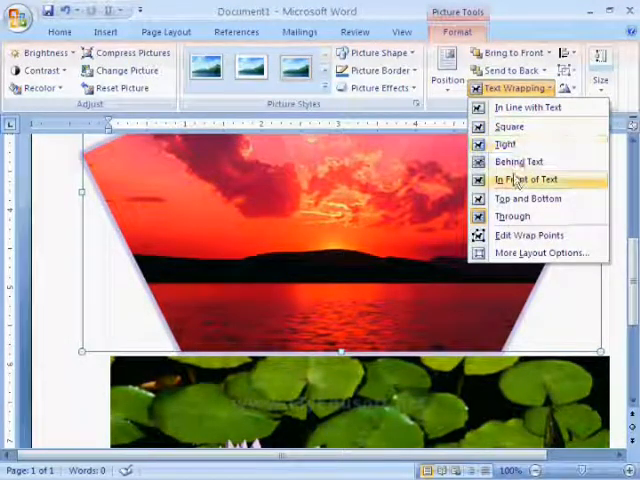
pyautogui.click(528, 180)
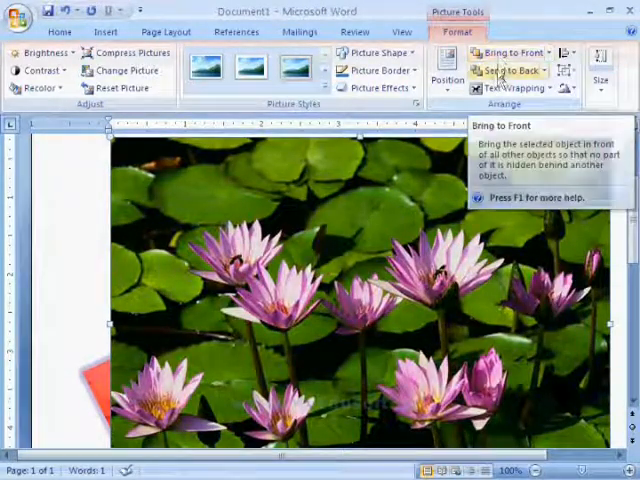
# Toggle the Water lilies picture behind and in front of the pentagon twice
pyautogui.click(512, 52)
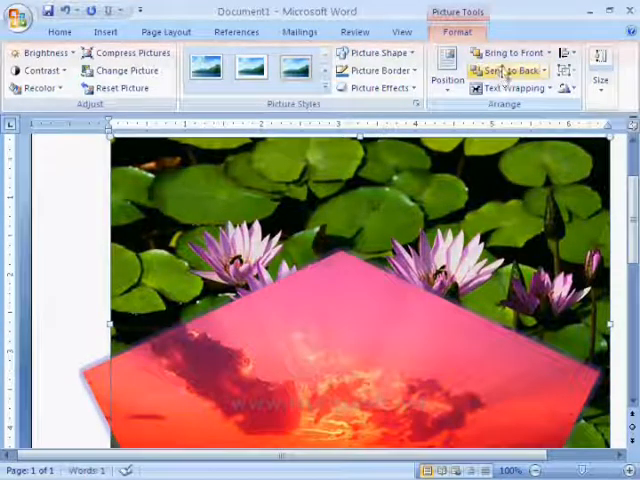
pyautogui.click(510, 70)
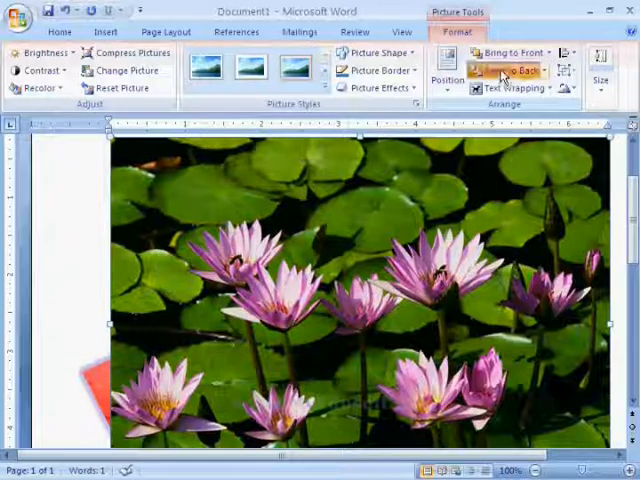
pyautogui.click(508, 70)
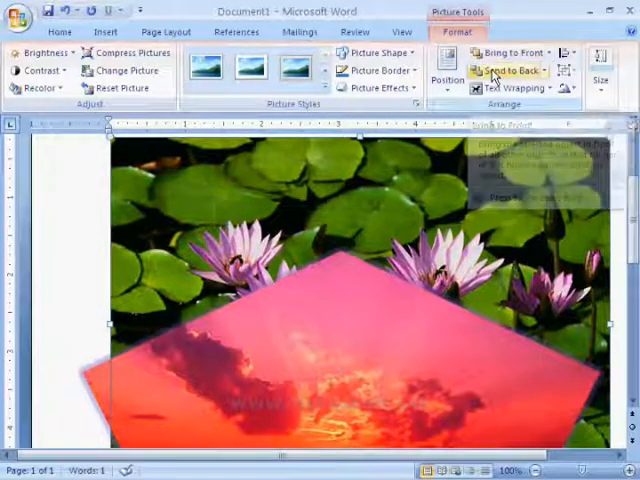
pyautogui.click(508, 70)
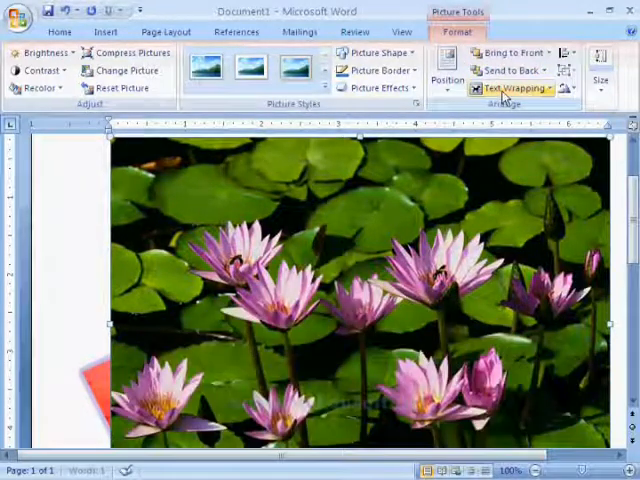
# Select the Sunset pentagon and bring it in front of the Water lilies picture
pyautogui.click(512, 88)
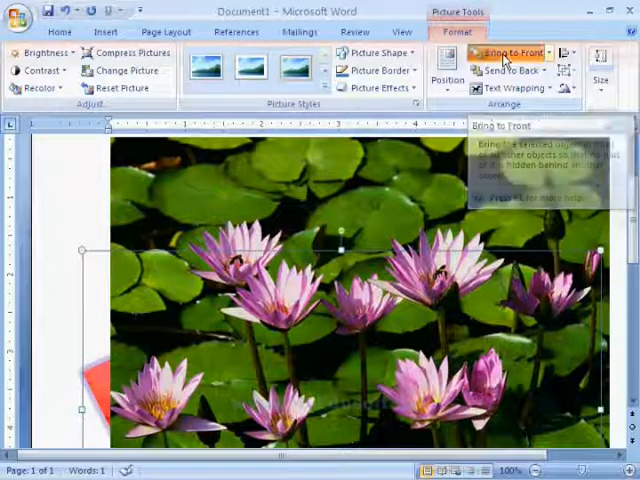
pyautogui.click(512, 52)
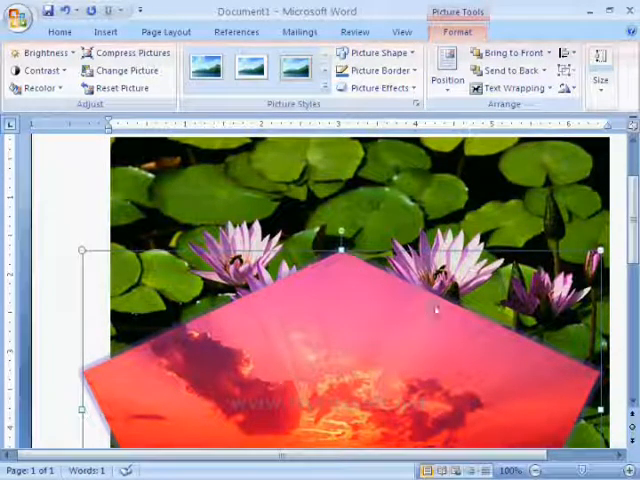
# Rotate the Sunset pentagon picture so it appears flipped upside down over the lilies
pyautogui.click(564, 88)
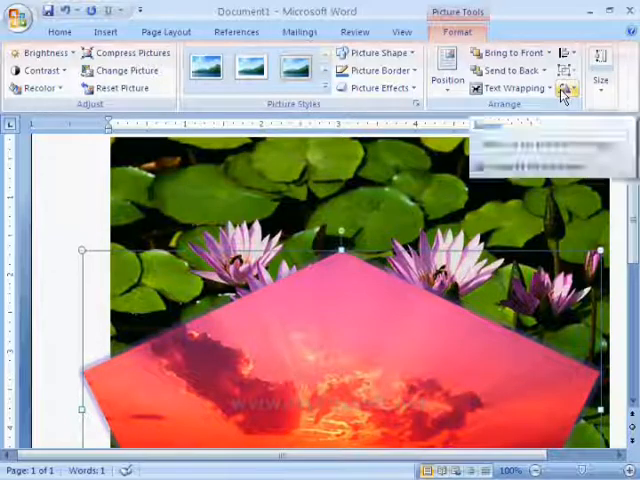
pyautogui.click(566, 88)
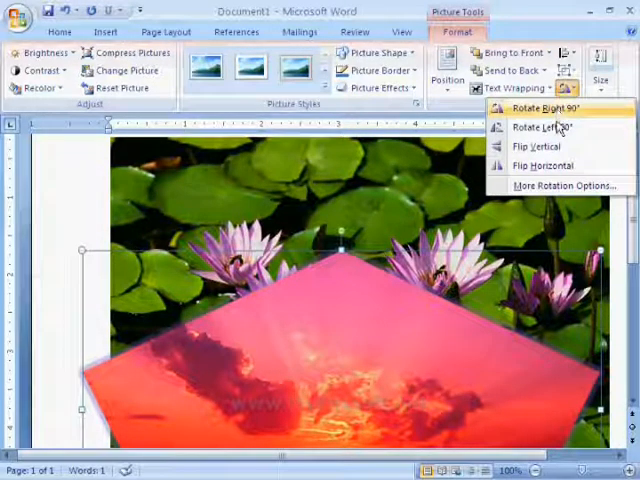
pyautogui.click(526, 144)
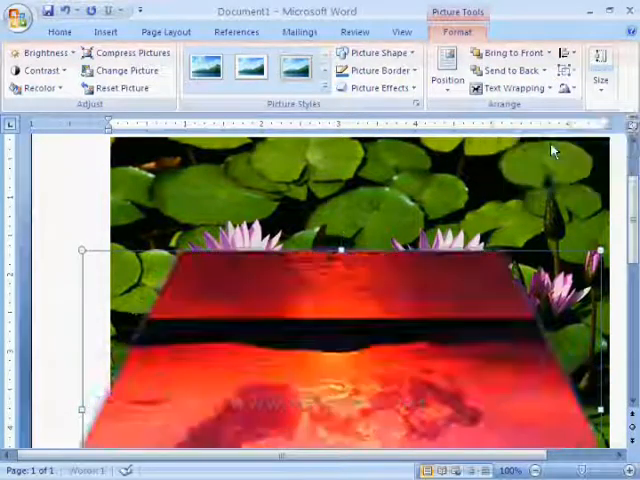